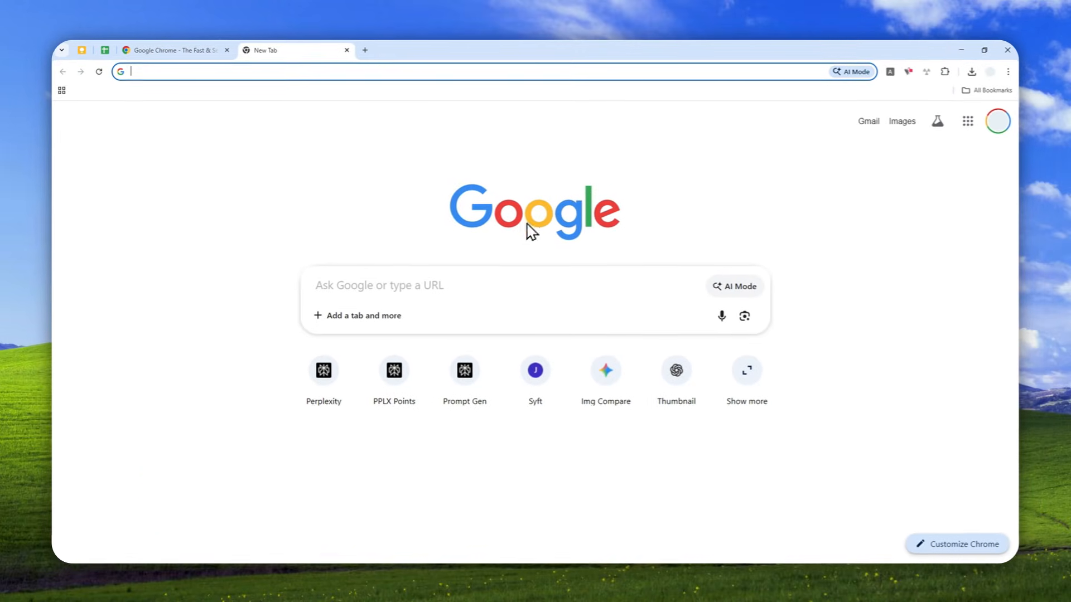
{"action": "mouse_move", "coordinate": [463, 287]}
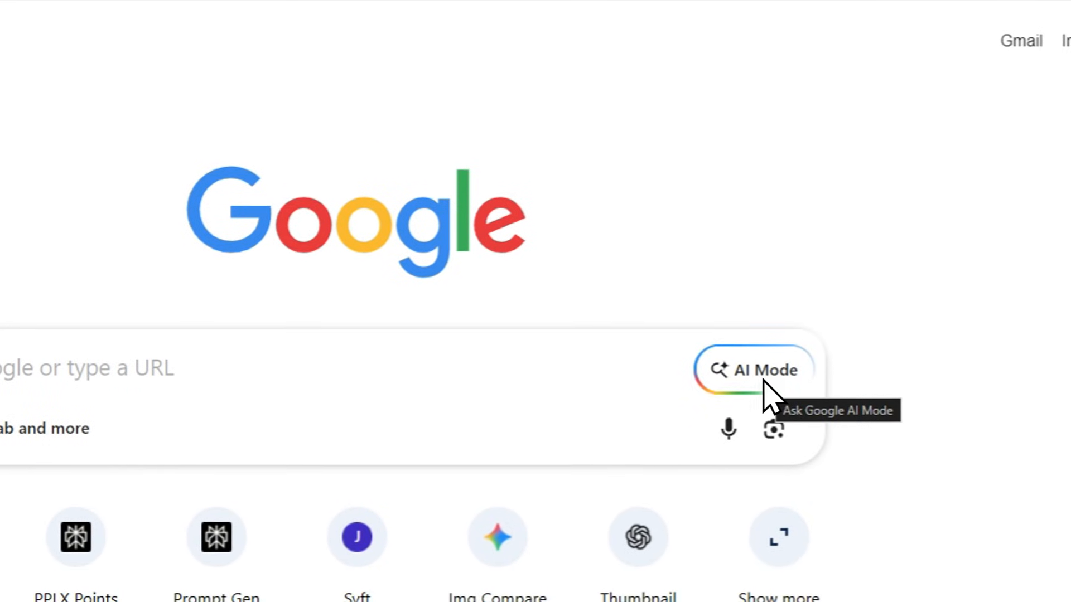
{"action": "mouse_move", "coordinate": [379, 235]}
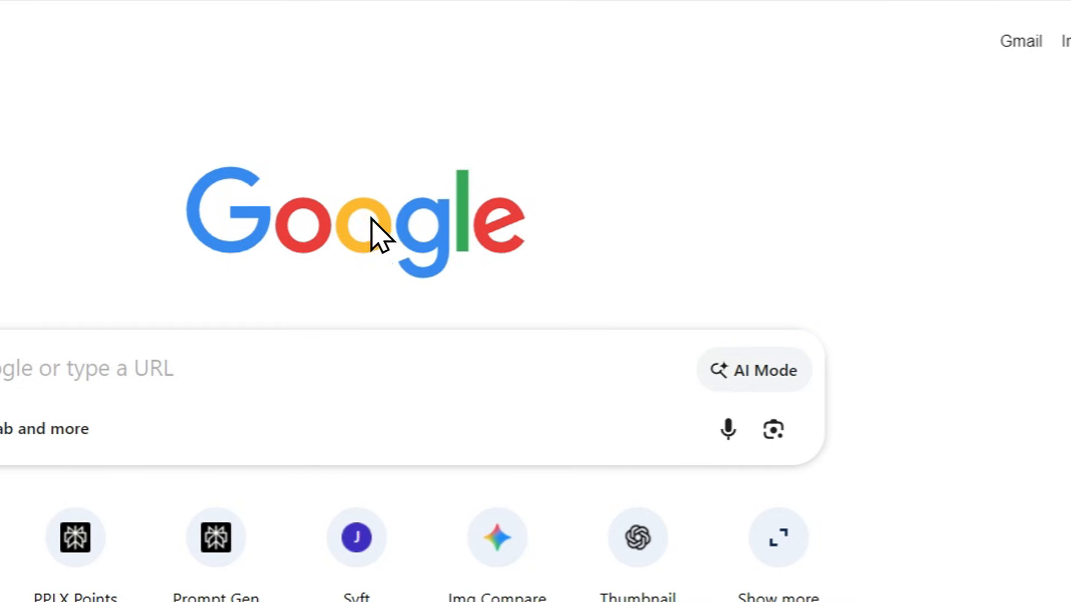
{"action": "mouse_move", "coordinate": [314, 236]}
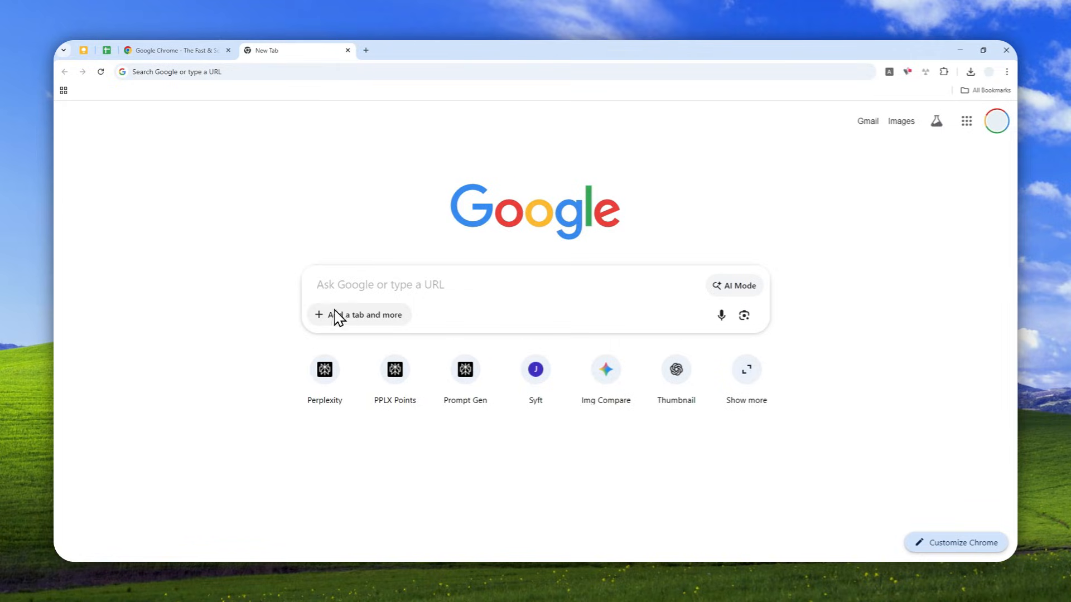
- Start a Create images request and enter 'a picture of a chaotic Christmas party'
{"action": "left_click", "coordinate": [360, 315]}
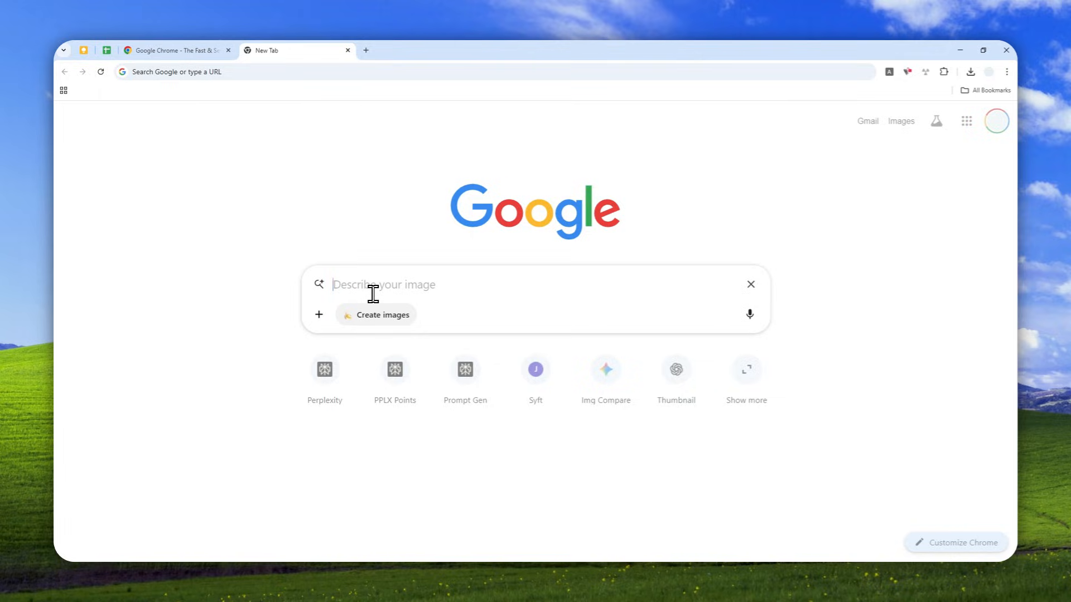
{"action": "key", "text": "ctrl+space"}
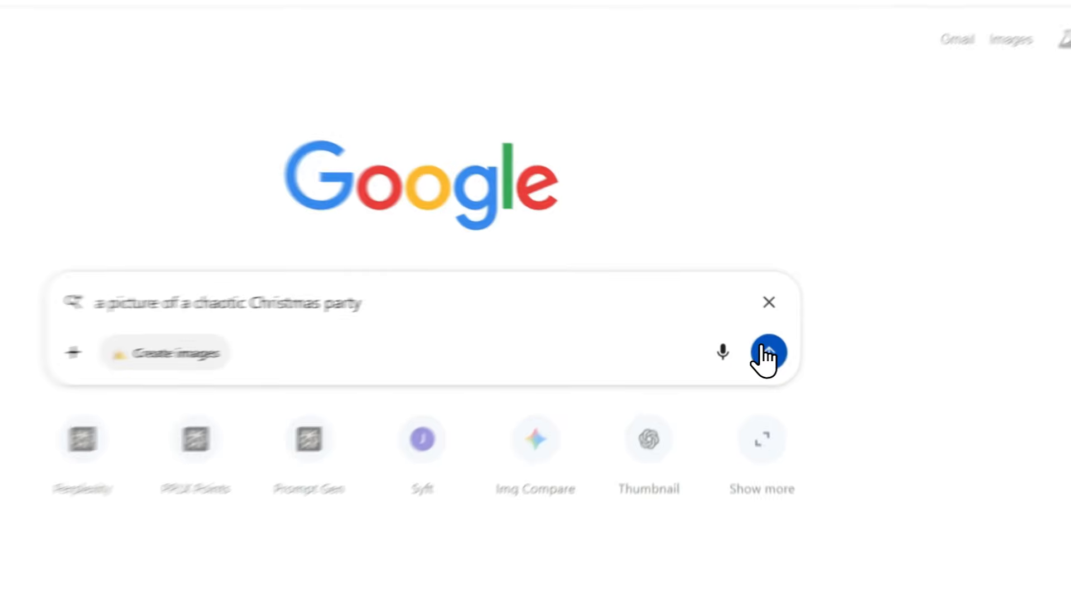
- Submit the Christmas party prompt and open the generated image in full view
{"action": "left_click", "coordinate": [769, 353]}
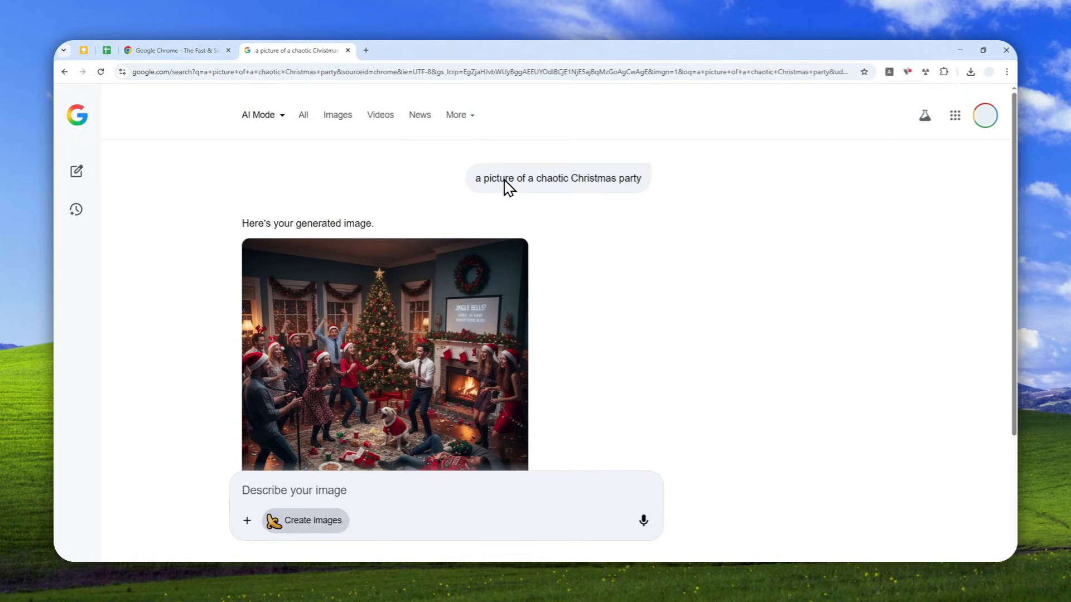
{"action": "mouse_move", "coordinate": [554, 169]}
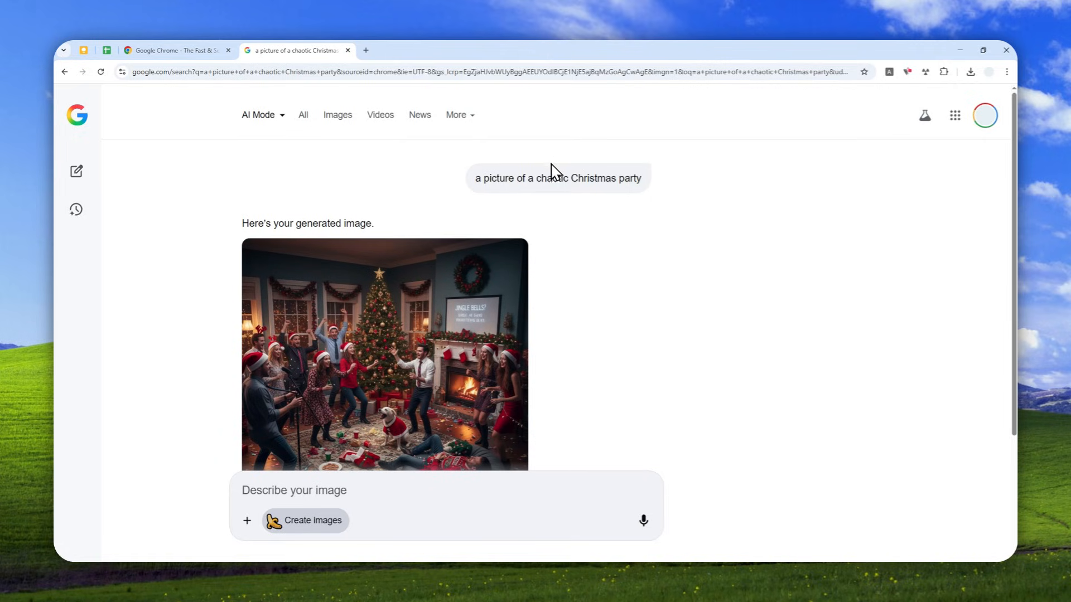
{"action": "scroll", "scroll_direction": "down", "scroll_amount": 3}
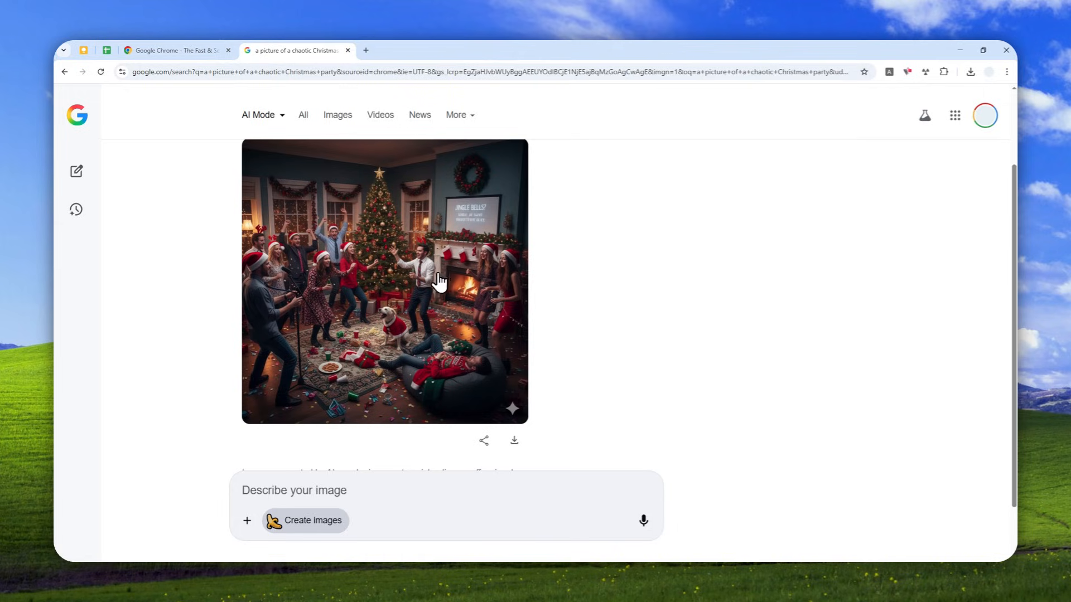
{"action": "mouse_move", "coordinate": [417, 278]}
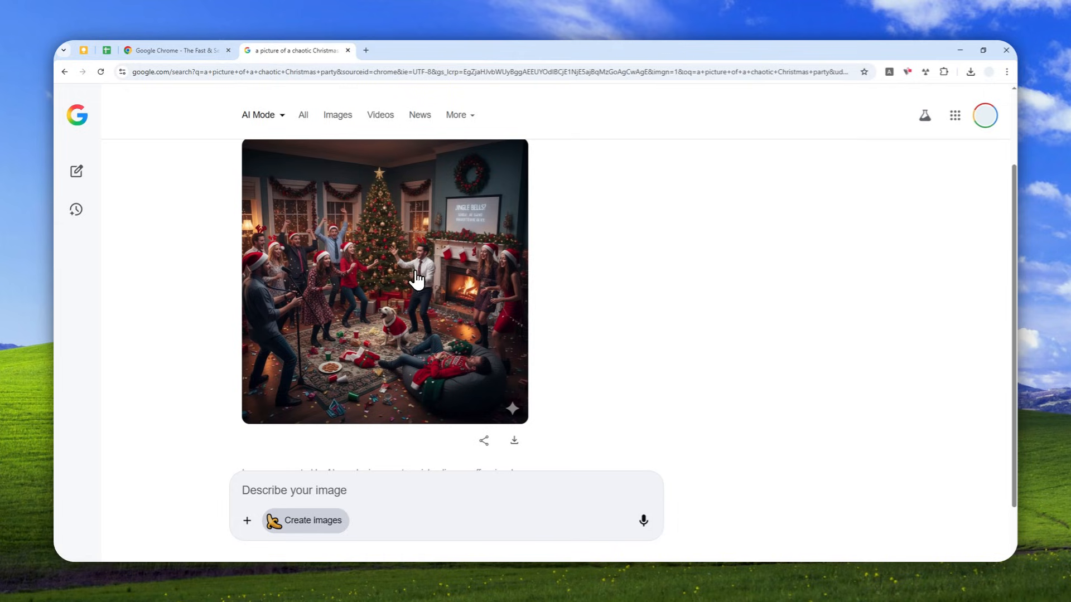
{"action": "left_click", "coordinate": [385, 280]}
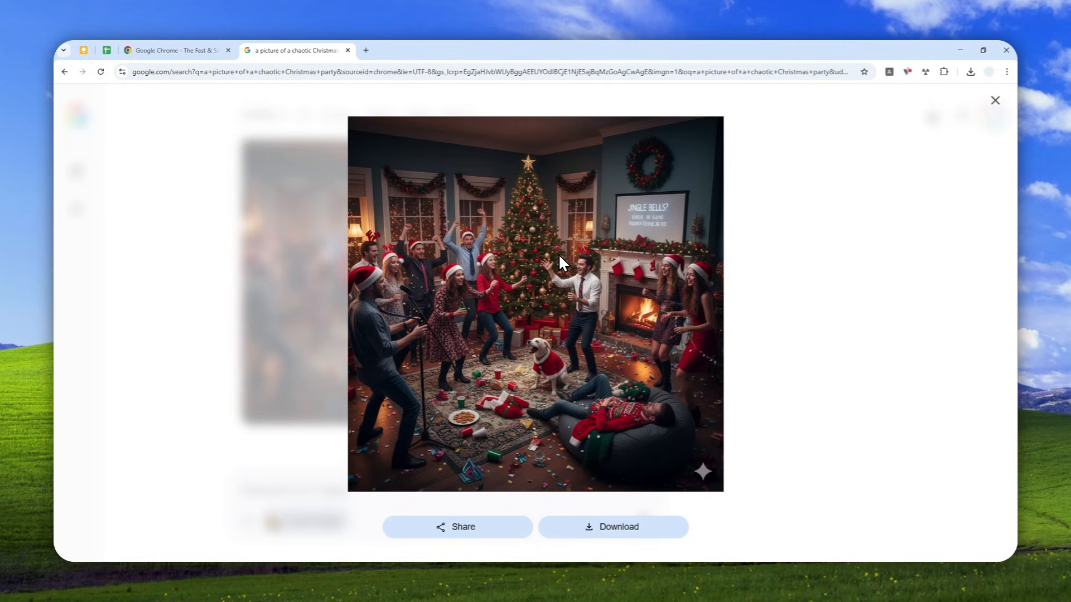
{"action": "mouse_move", "coordinate": [564, 316]}
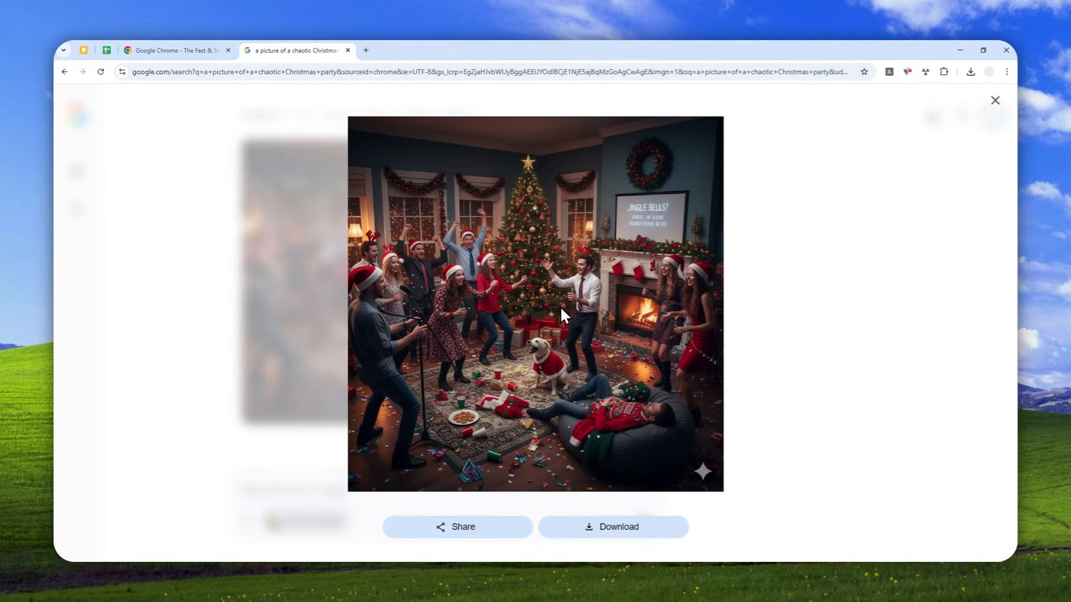
{"action": "mouse_move", "coordinate": [641, 268]}
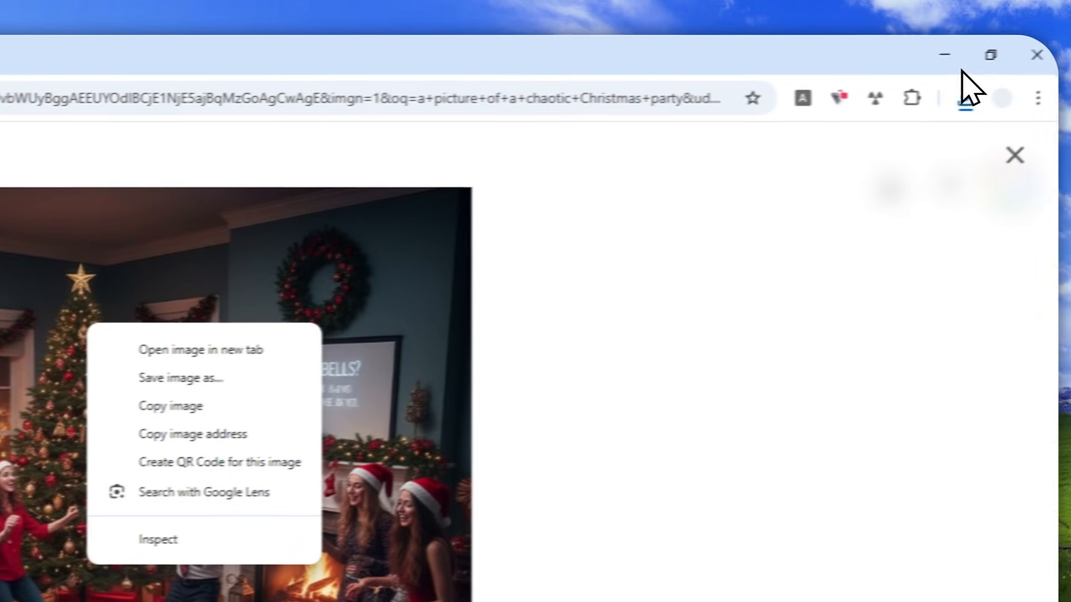
- Open the generated party image in its own browser tab
{"action": "left_click", "coordinate": [180, 377]}
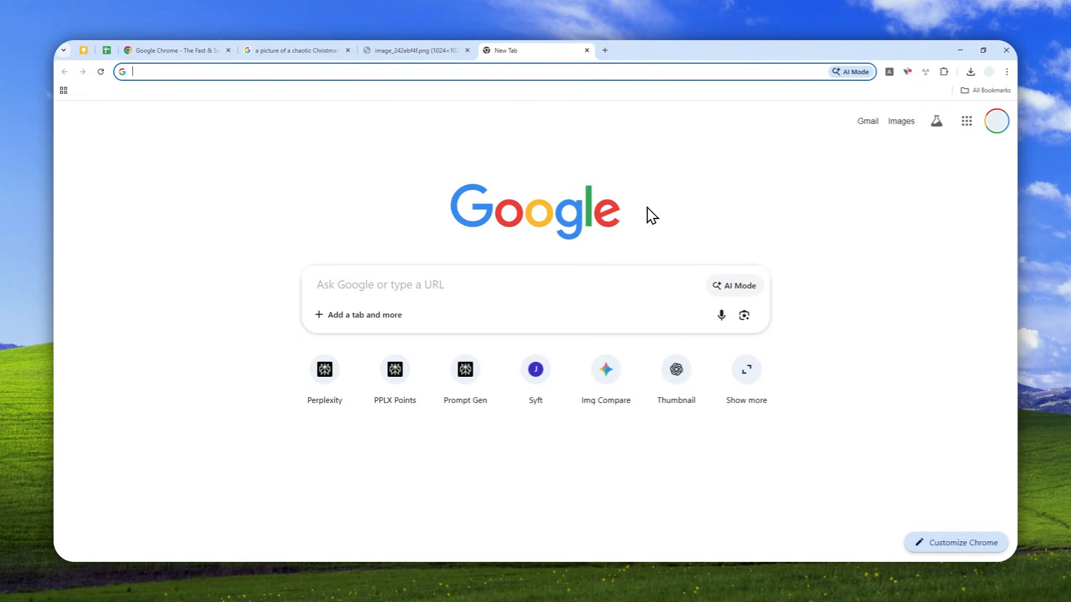
{"action": "mouse_move", "coordinate": [900, 167]}
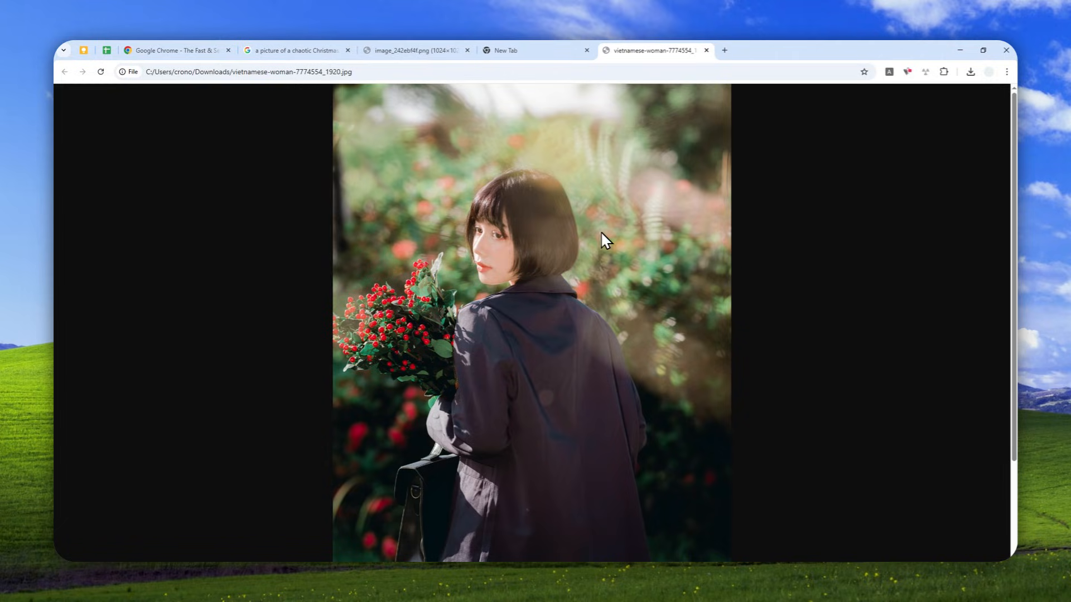
- Return to the new tab and write a Christmas-appropriate outfit request for the woman's photo
{"action": "scroll", "scroll_direction": "down", "scroll_amount": 3}
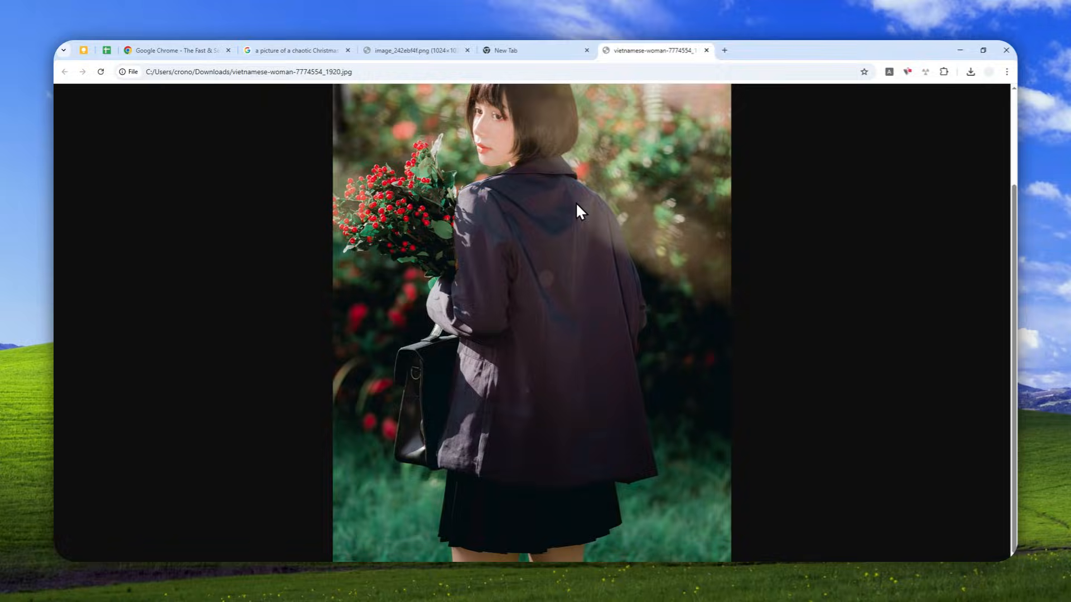
{"action": "left_click", "coordinate": [536, 50]}
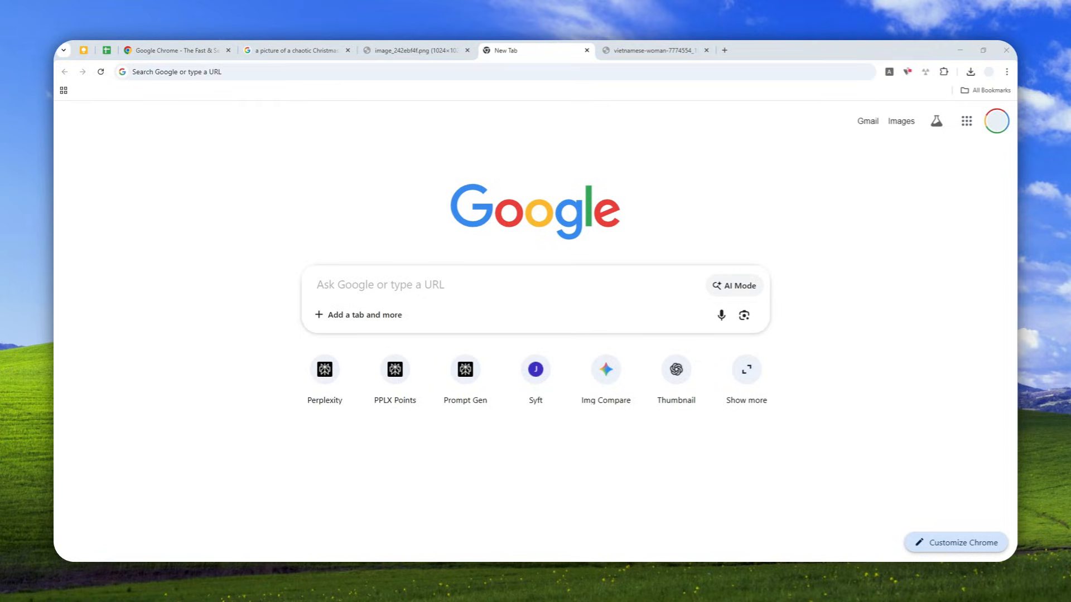
{"action": "left_click", "coordinate": [733, 285]}
{"action": "type", "text": "change the outfit to something that is more Christmas appropriate?"}
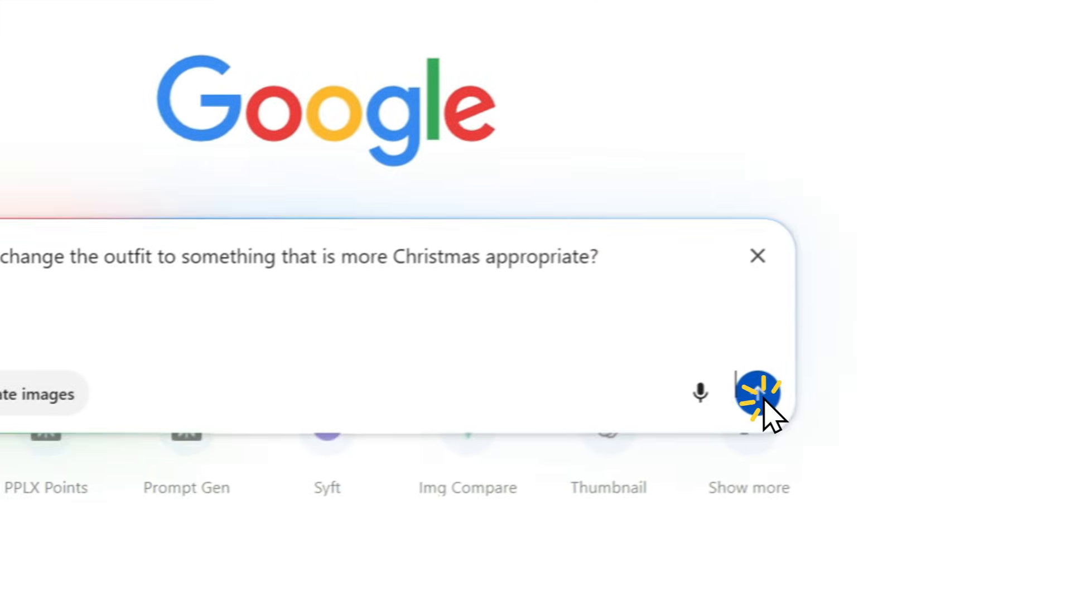
- Send the Christmas outfit change request for the woman's photo
{"action": "left_click", "coordinate": [757, 394]}
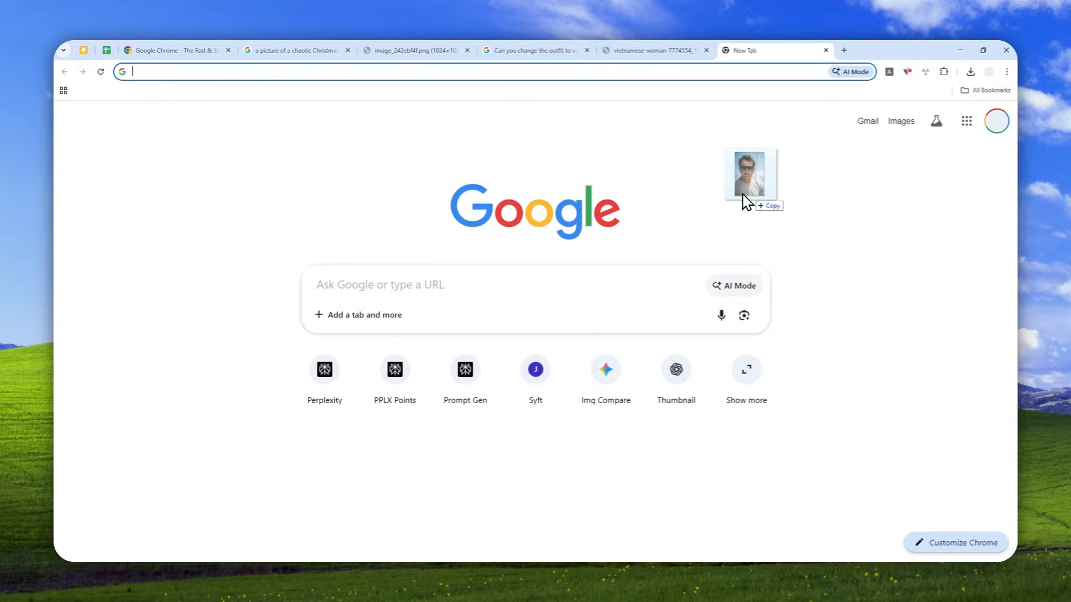
- Attach the man's photo, paste the sunglasses question, and send it
{"action": "left_click", "coordinate": [733, 286]}
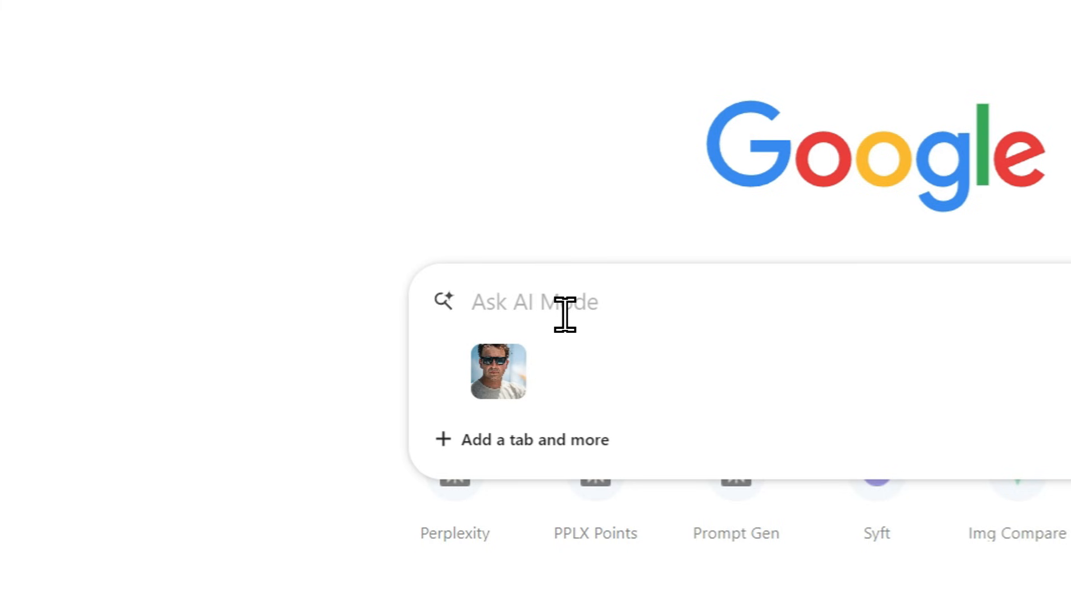
{"action": "key", "text": "ctrl+v"}
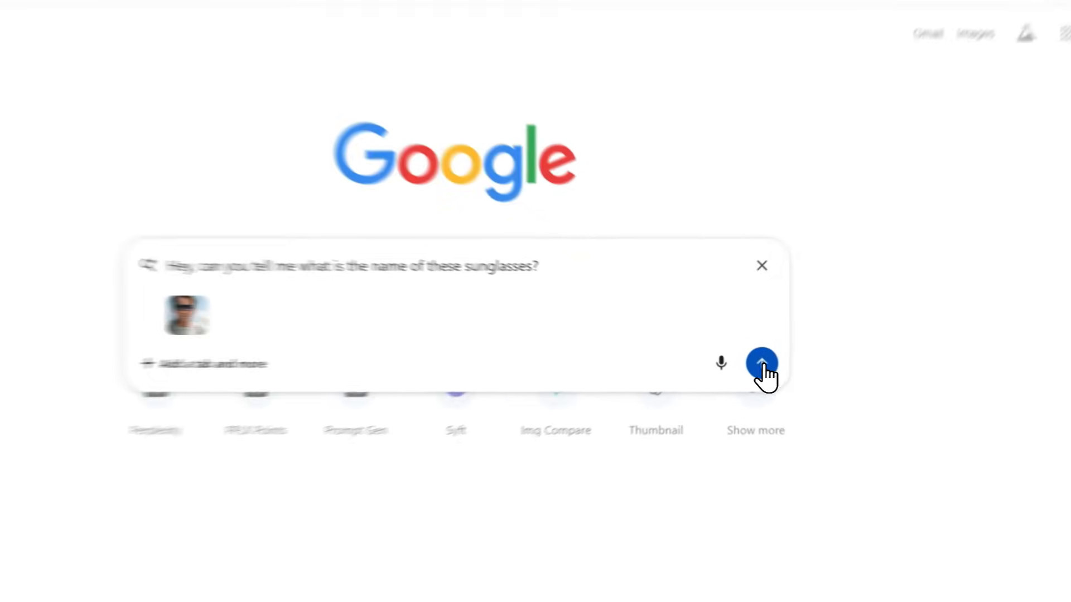
{"action": "left_click", "coordinate": [761, 363]}
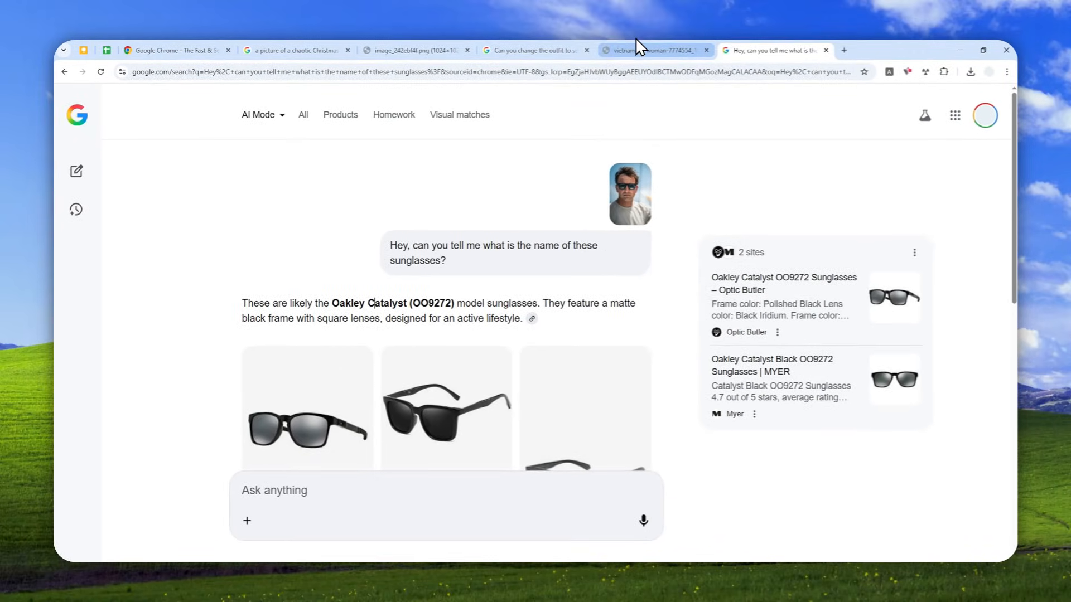
- Browse the Gemini, Chrome product page and party image tabs, then open a new tab
{"action": "left_click", "coordinate": [537, 50]}
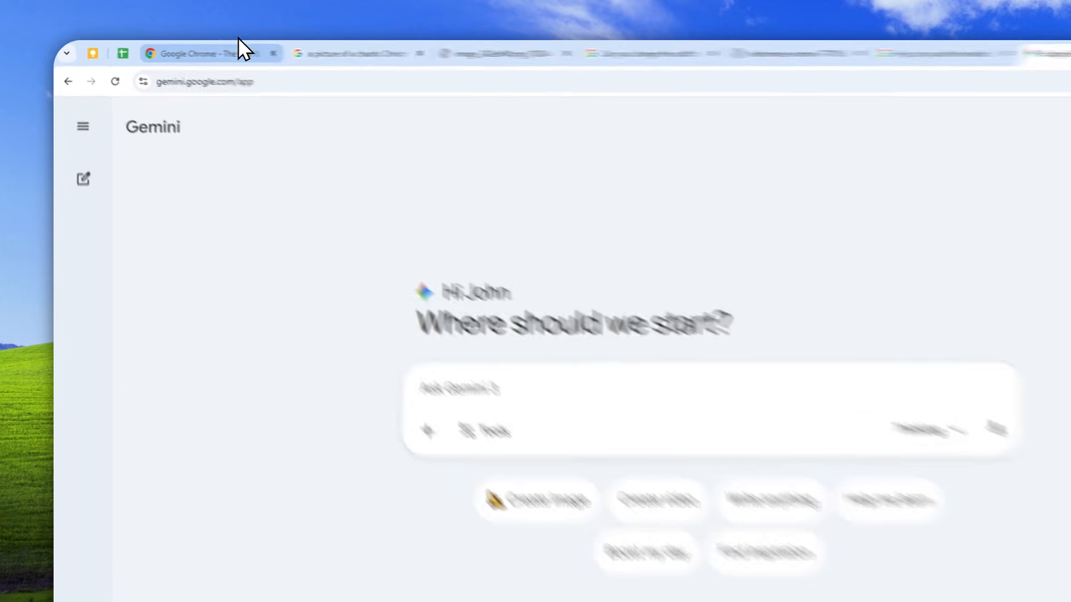
{"action": "left_click", "coordinate": [205, 52]}
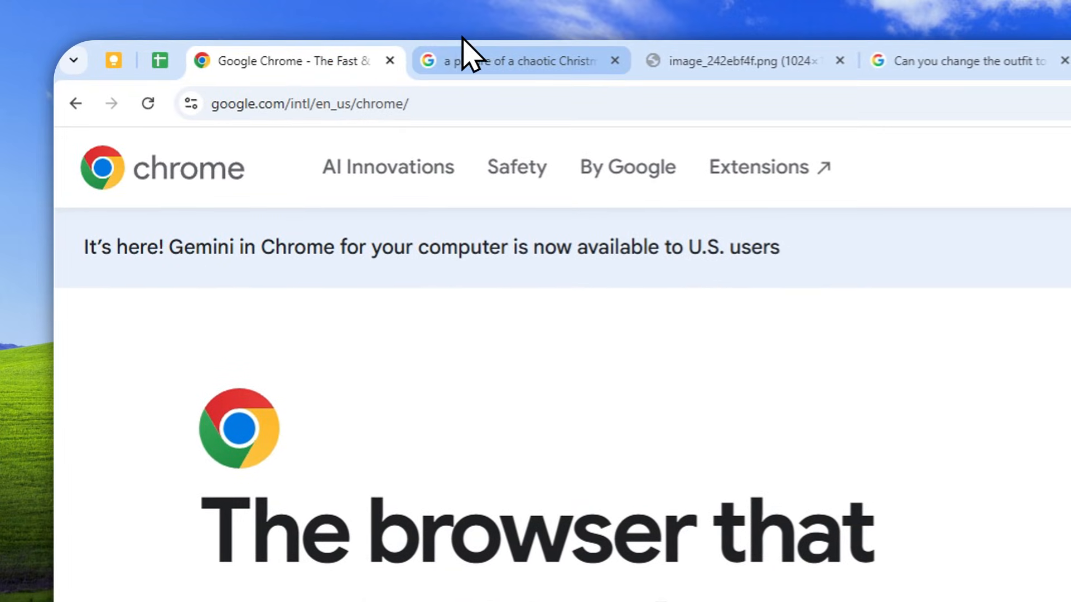
{"action": "left_click", "coordinate": [731, 61]}
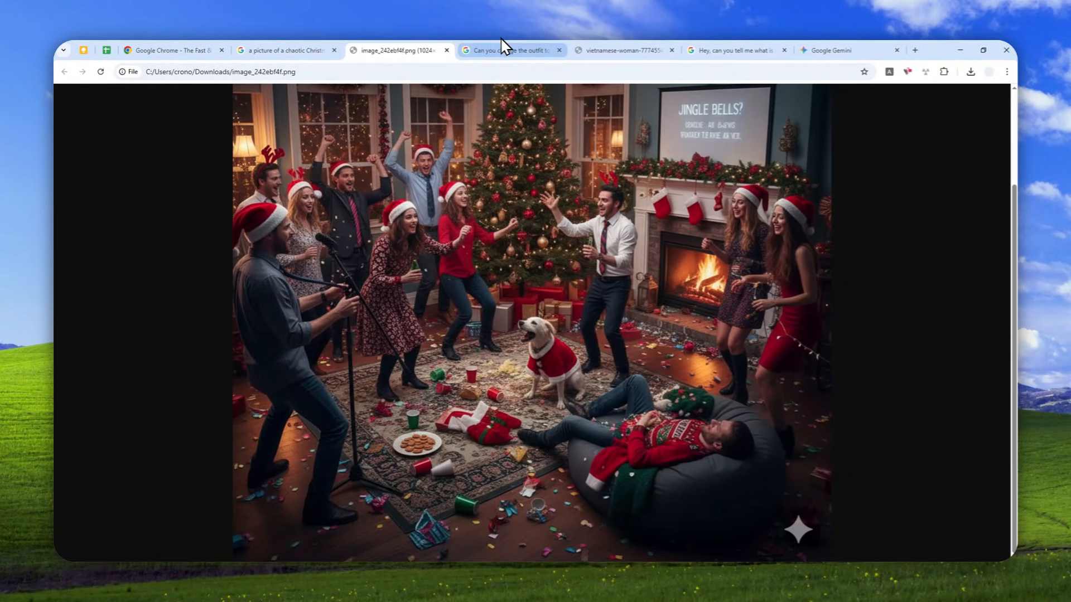
{"action": "mouse_move", "coordinate": [621, 50]}
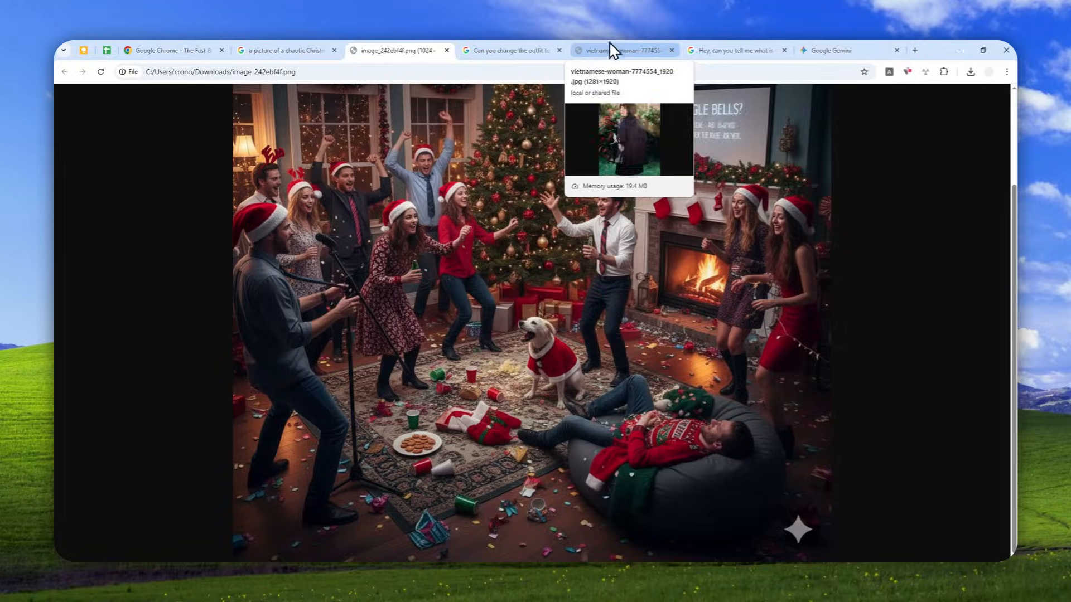
{"action": "left_click", "coordinate": [847, 49]}
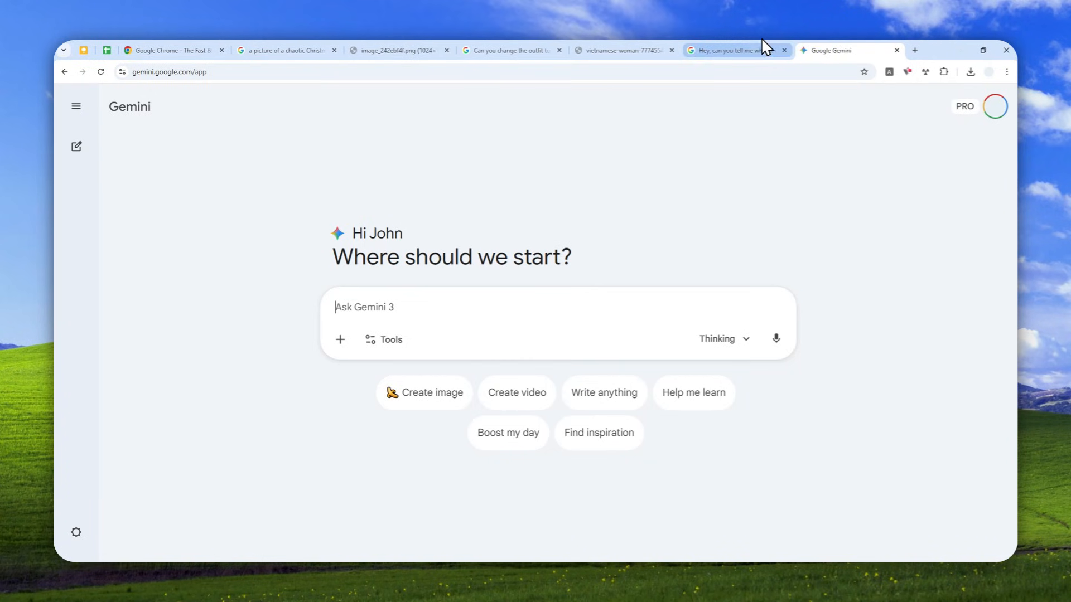
{"action": "left_click", "coordinate": [913, 49]}
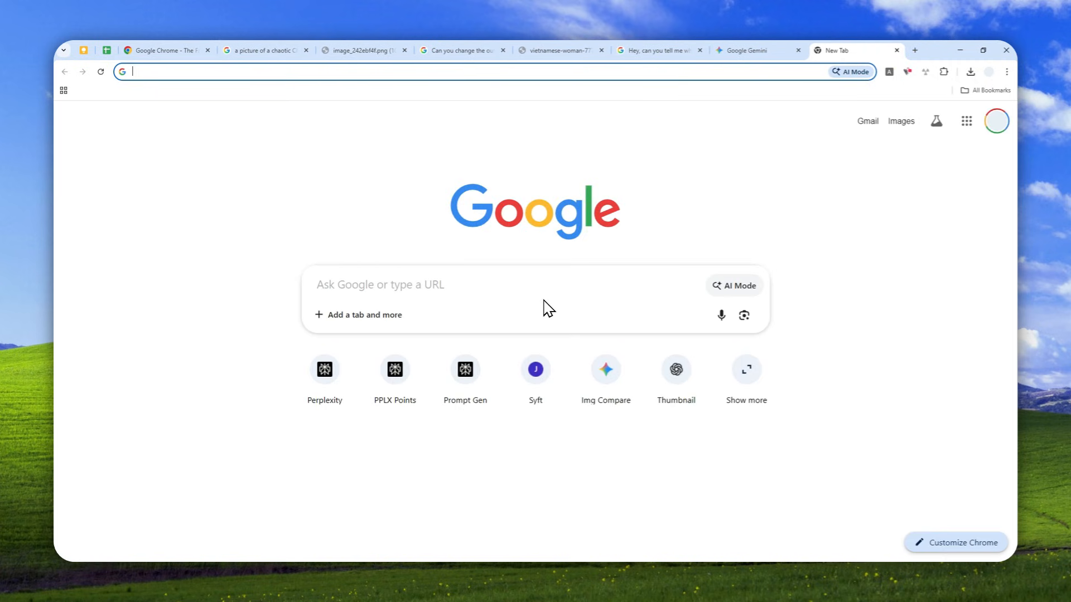